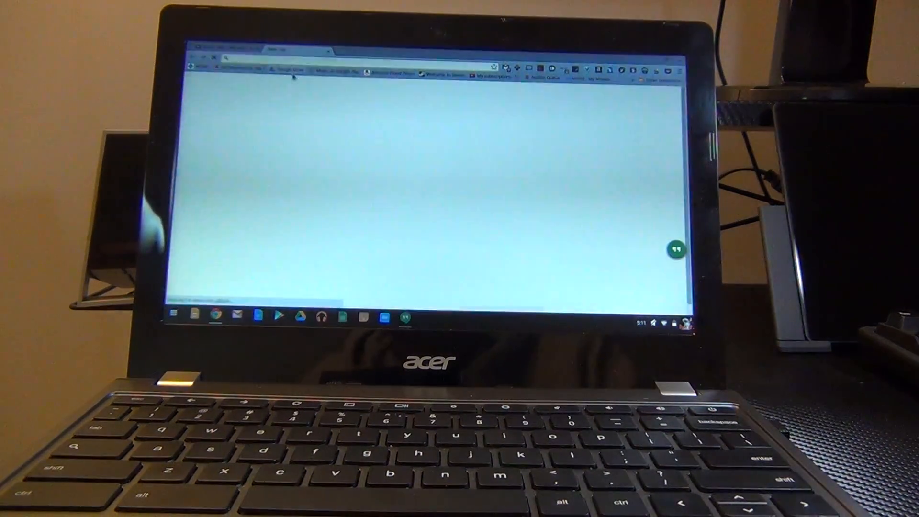
pyautogui.write('theverge.com')
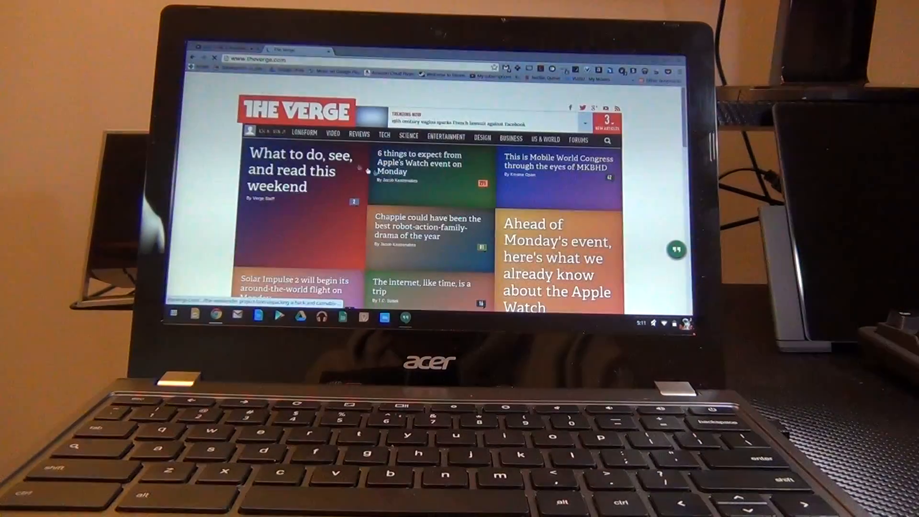
pyautogui.scroll(-3)
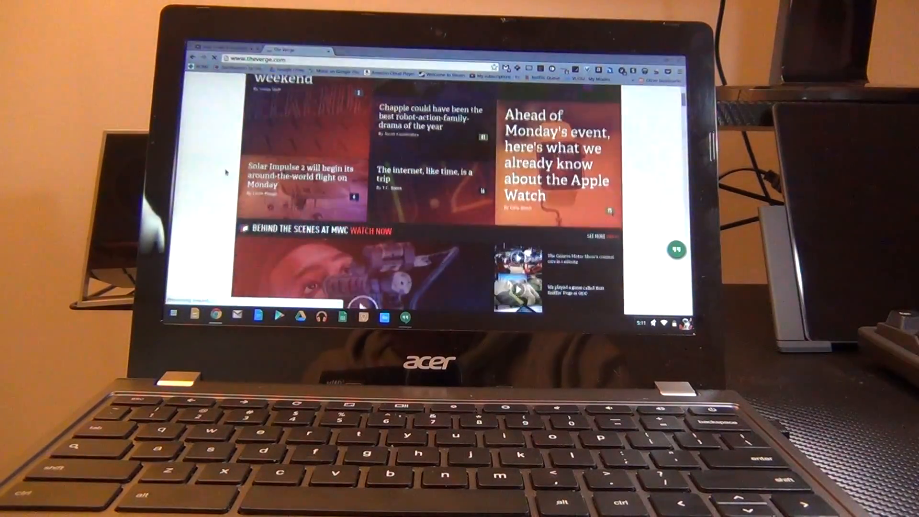
pyautogui.scroll(-3)
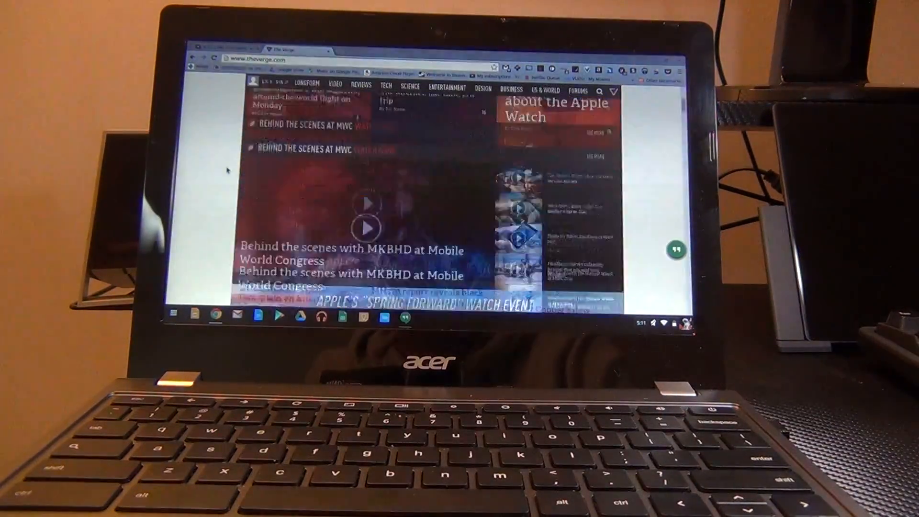
pyautogui.scroll(3)
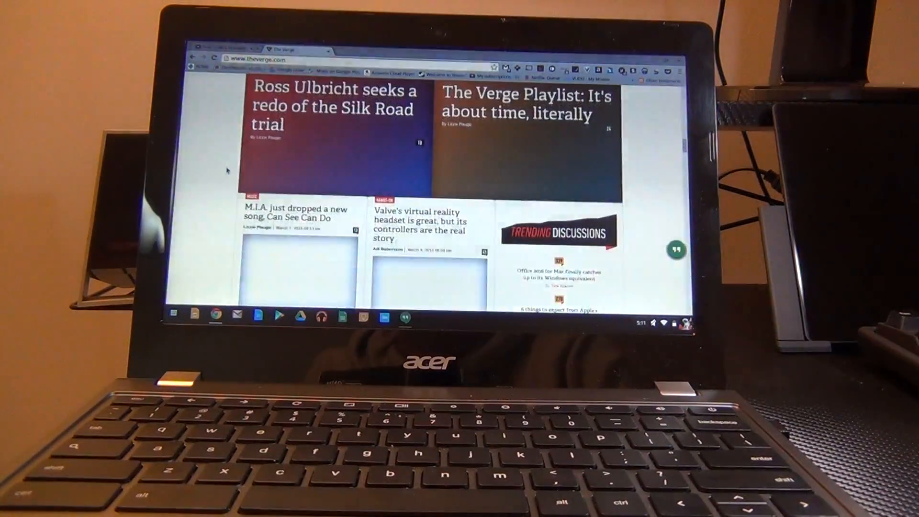